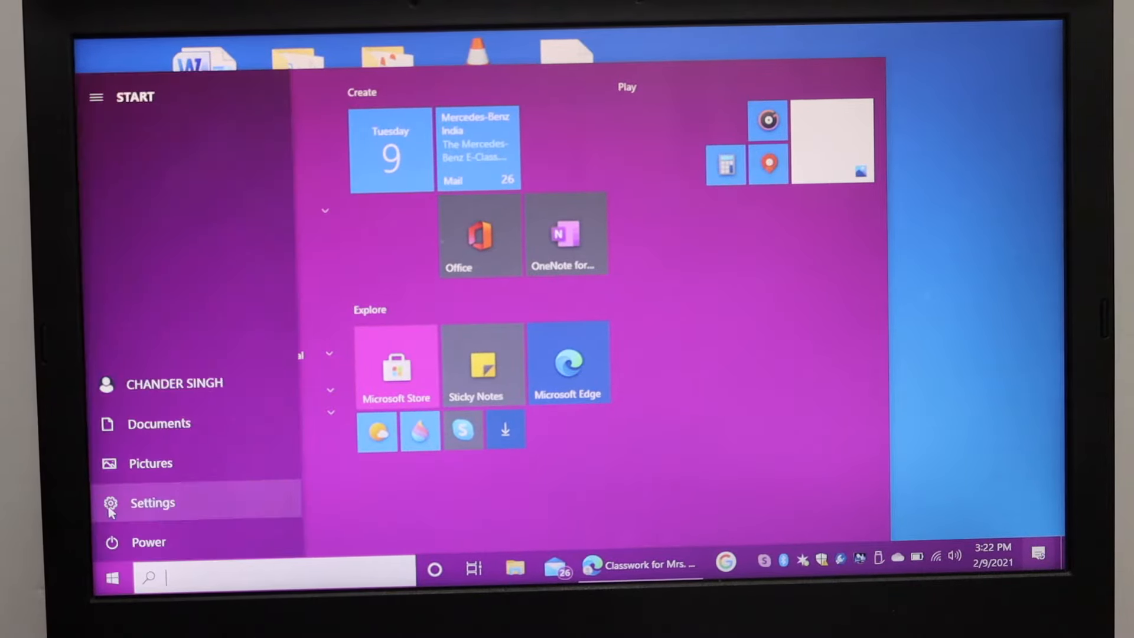
# Reach the Printers & scanners page under Devices in Windows Settings
pyautogui.click(152, 503)
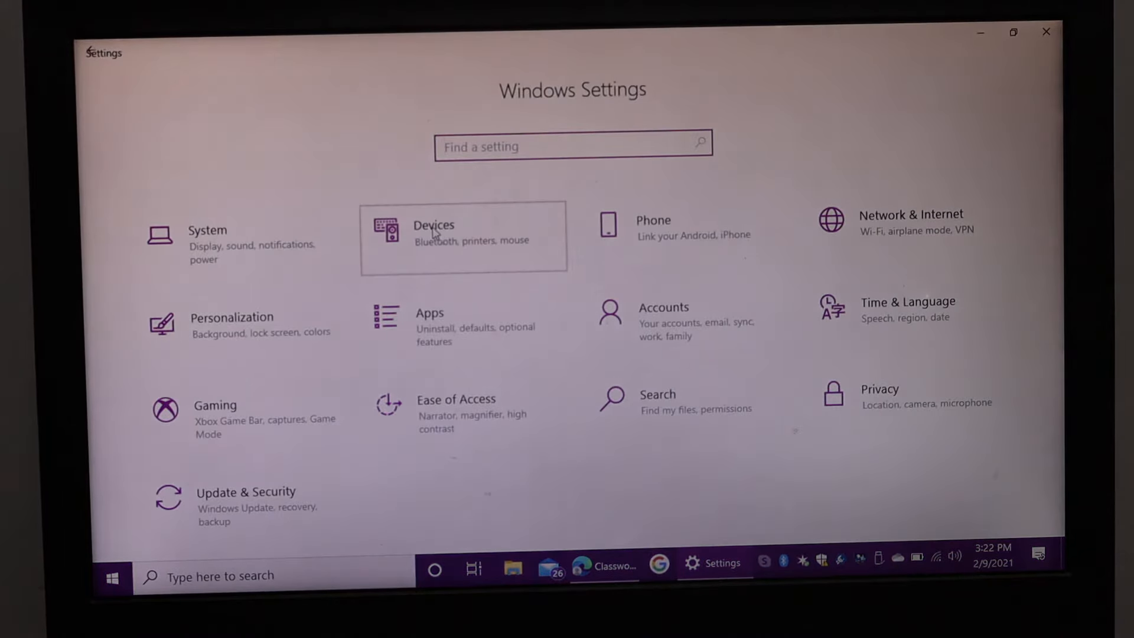
pyautogui.click(433, 235)
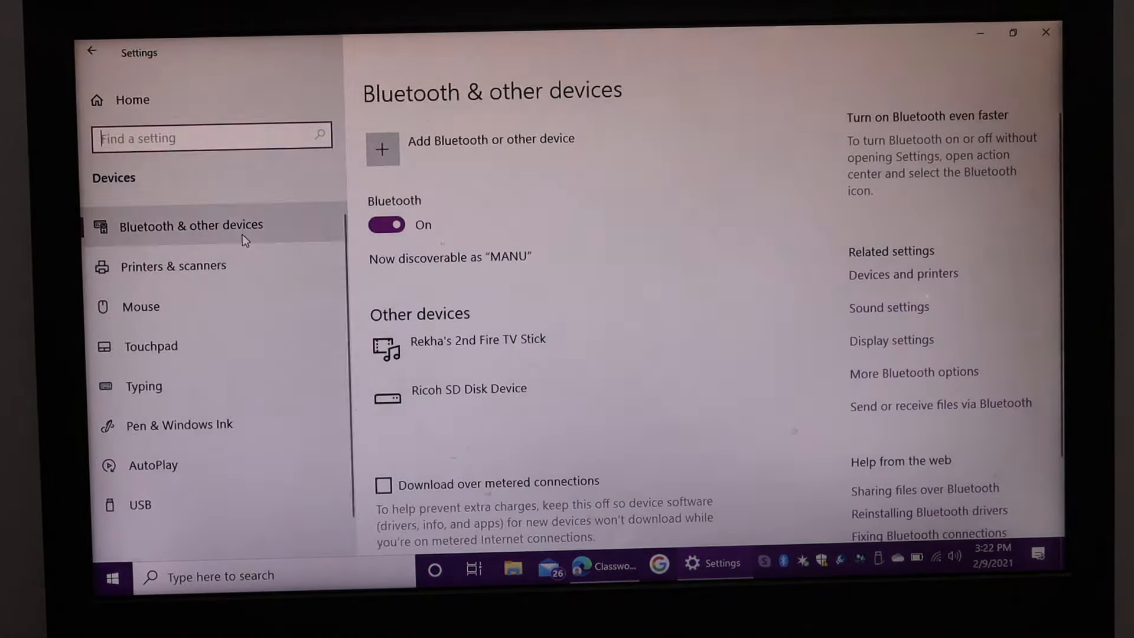
pyautogui.click(174, 266)
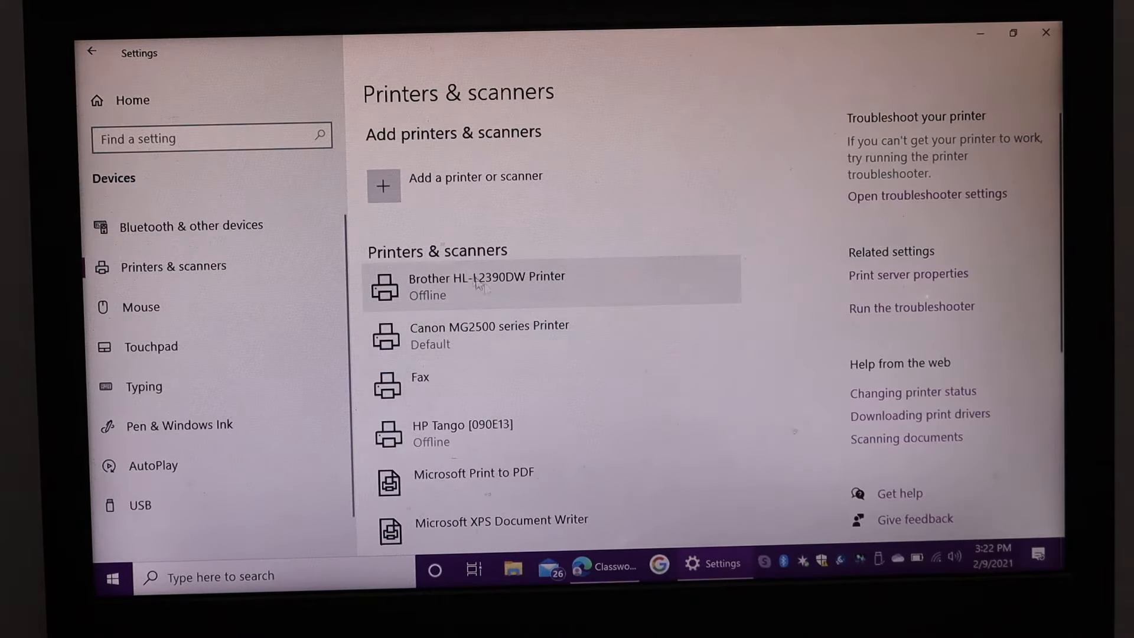
# Select the Canon MG2500 series Printer, manage it, and bring up its Properties dialog
pyautogui.click(488, 335)
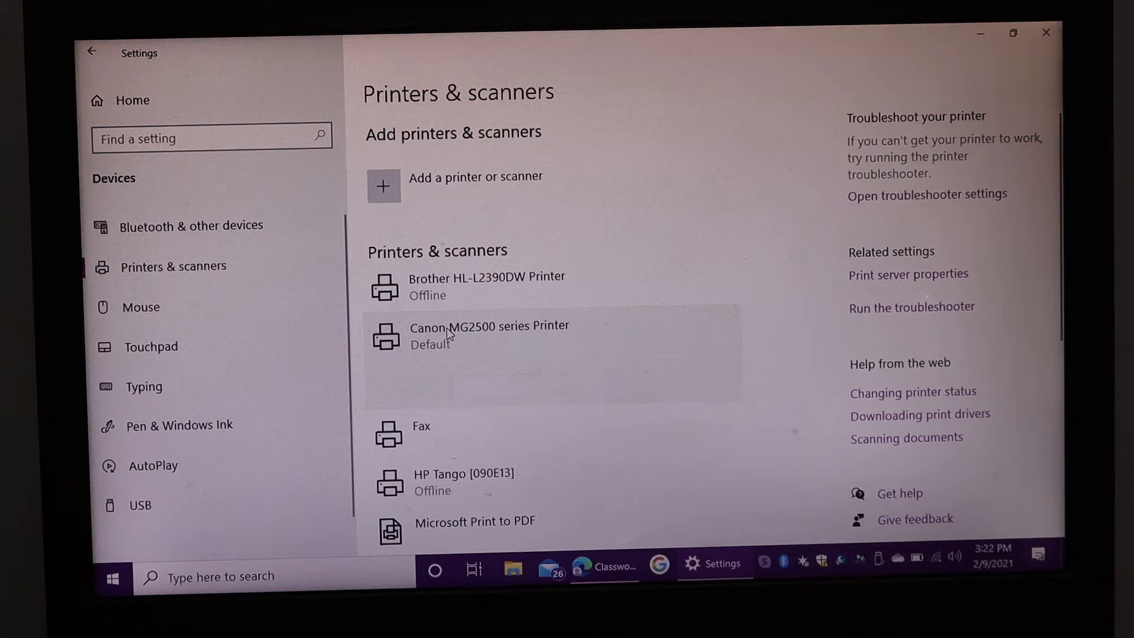
pyautogui.click(489, 334)
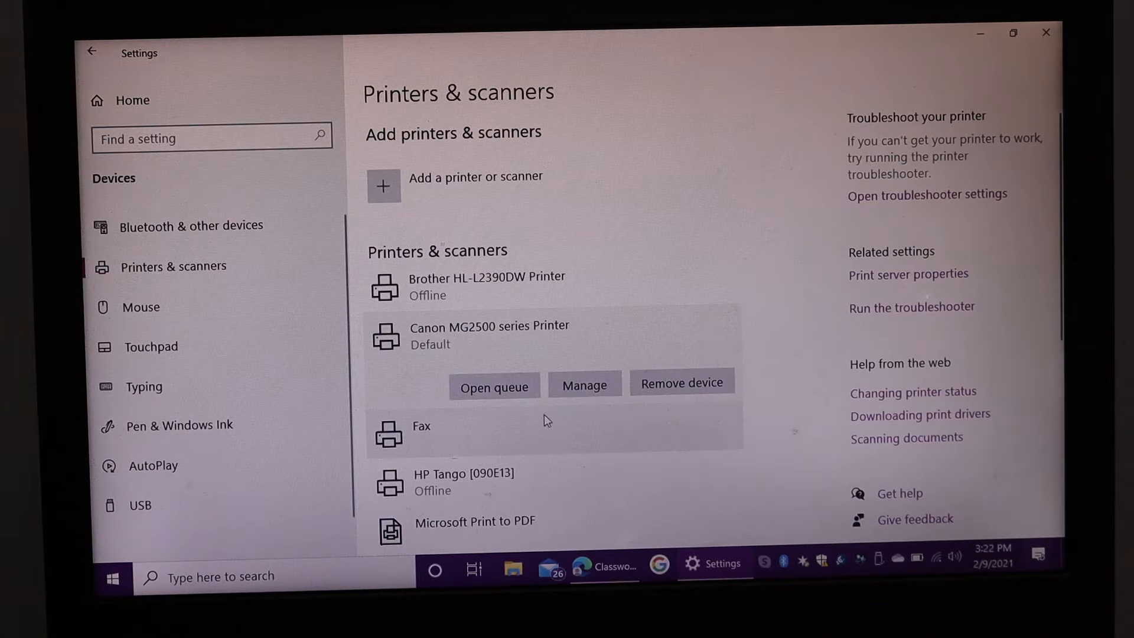
pyautogui.moveTo(583, 383)
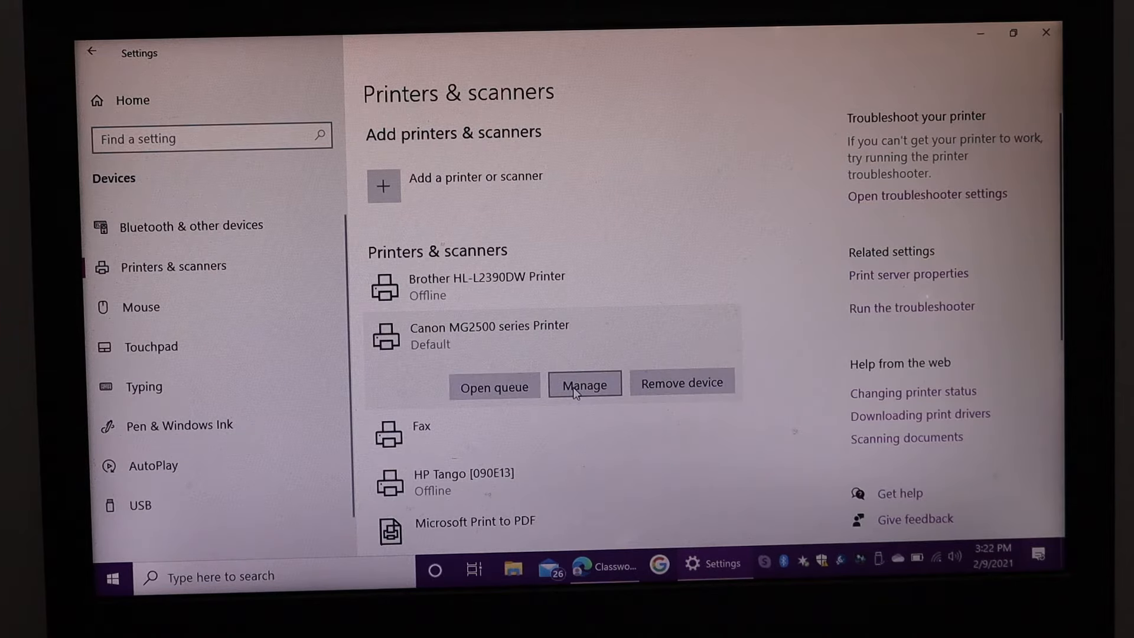
pyautogui.click(583, 384)
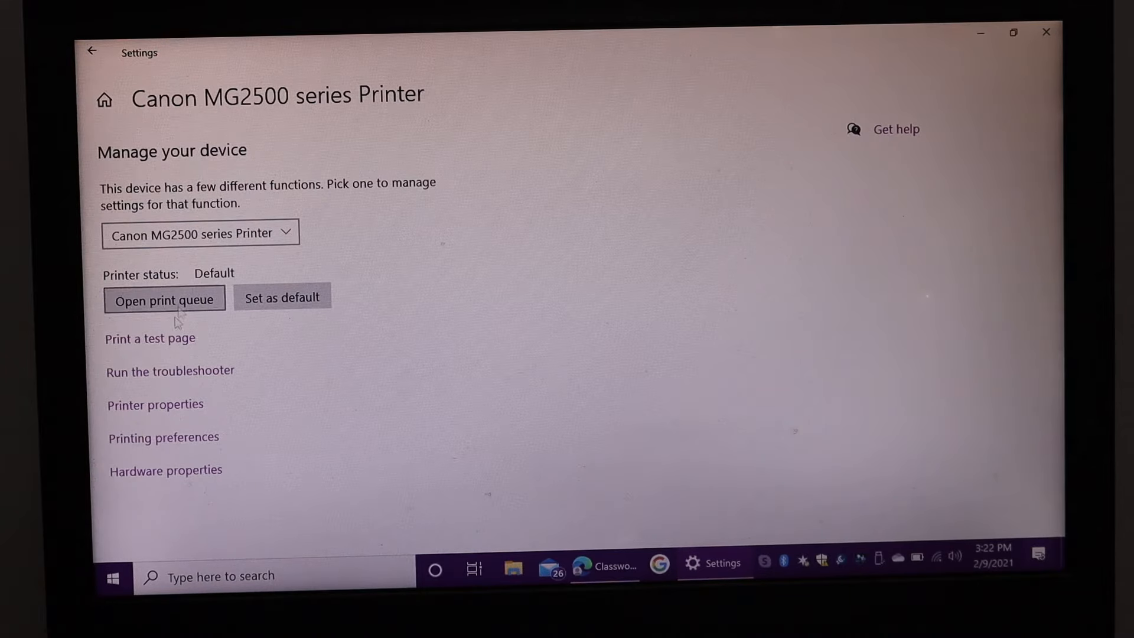
pyautogui.moveTo(164, 385)
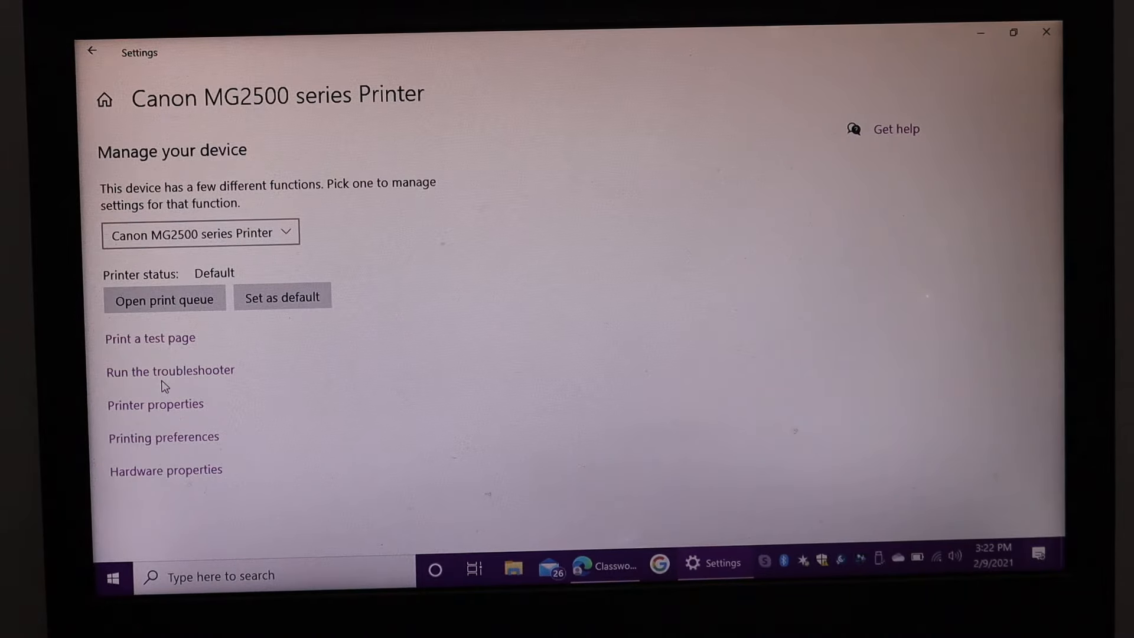
pyautogui.moveTo(150, 404)
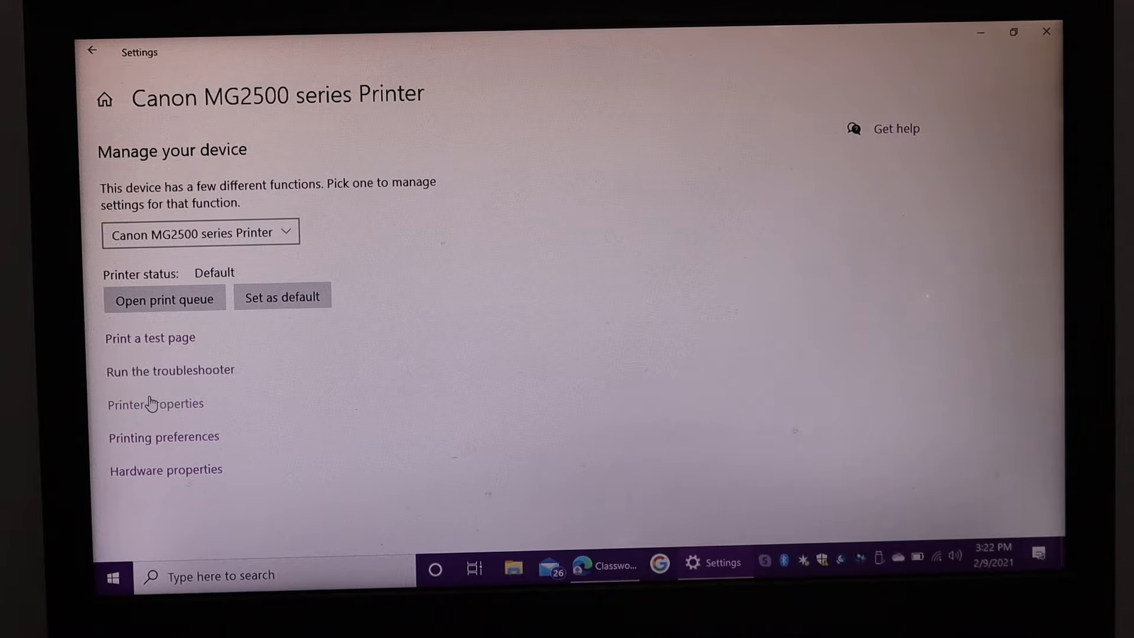
pyautogui.moveTo(171, 416)
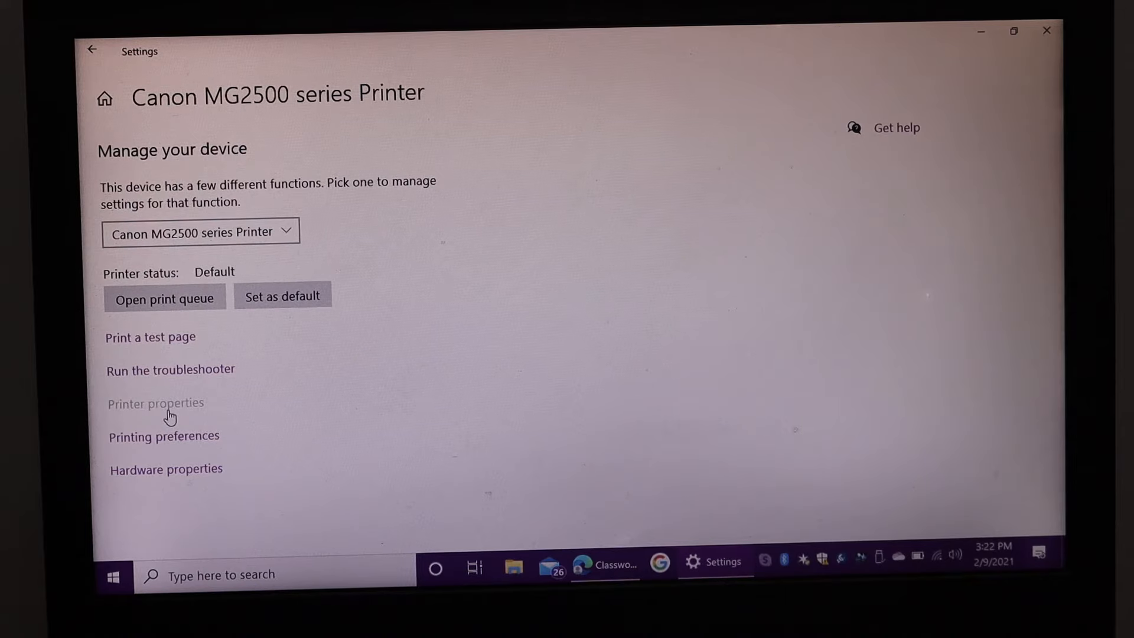
pyautogui.click(156, 403)
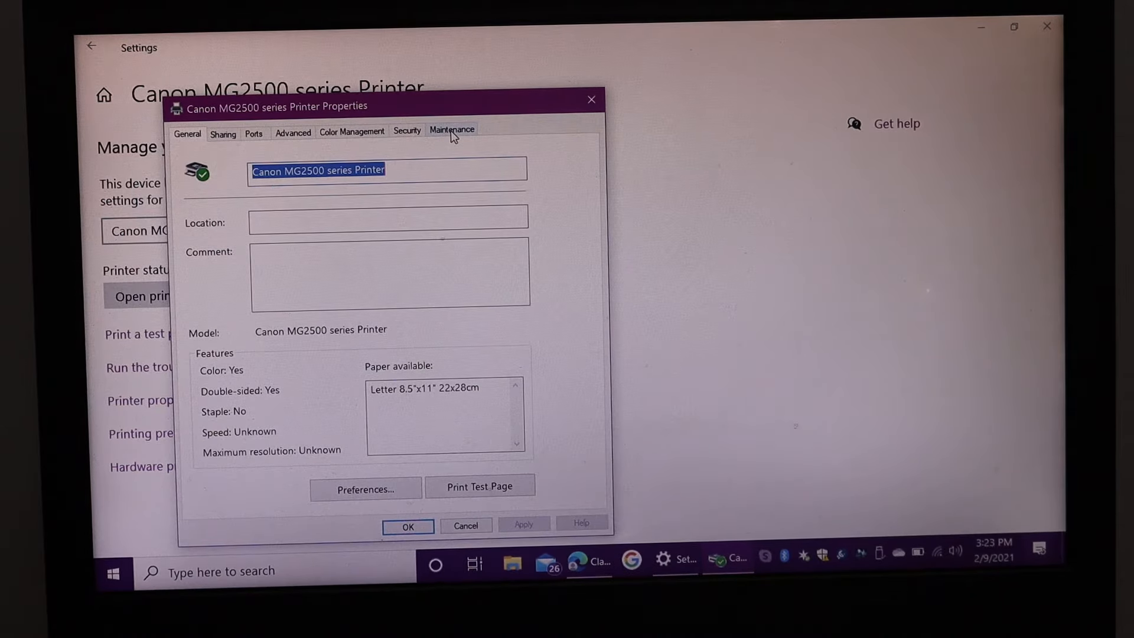
# Show the Maintenance functions of the Canon MG2500 printer
pyautogui.click(451, 130)
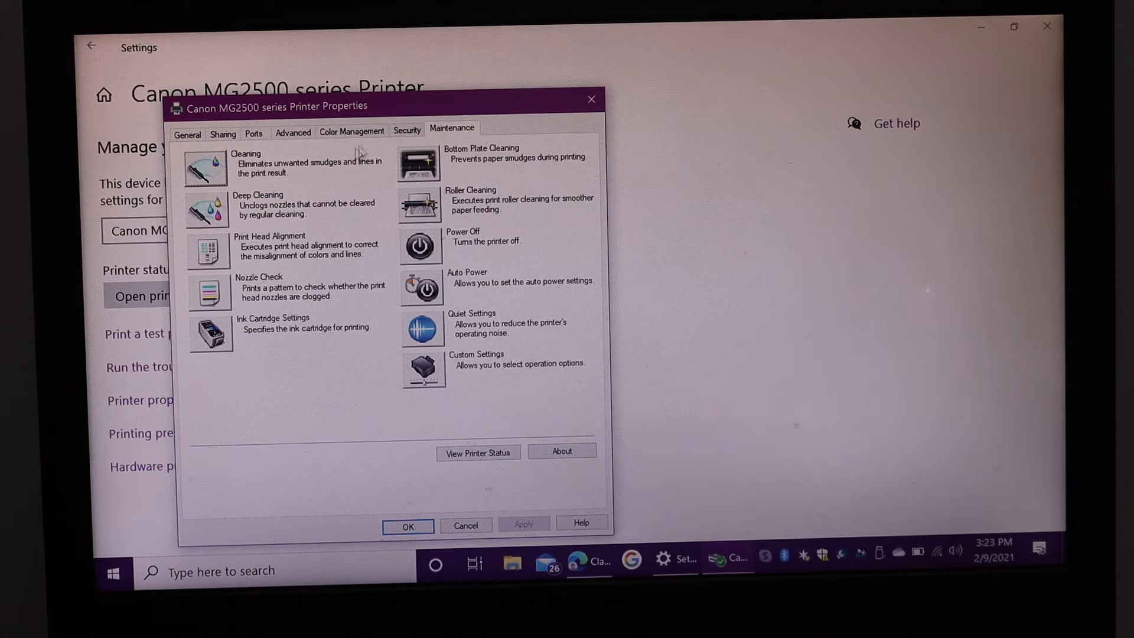
pyautogui.moveTo(329, 174)
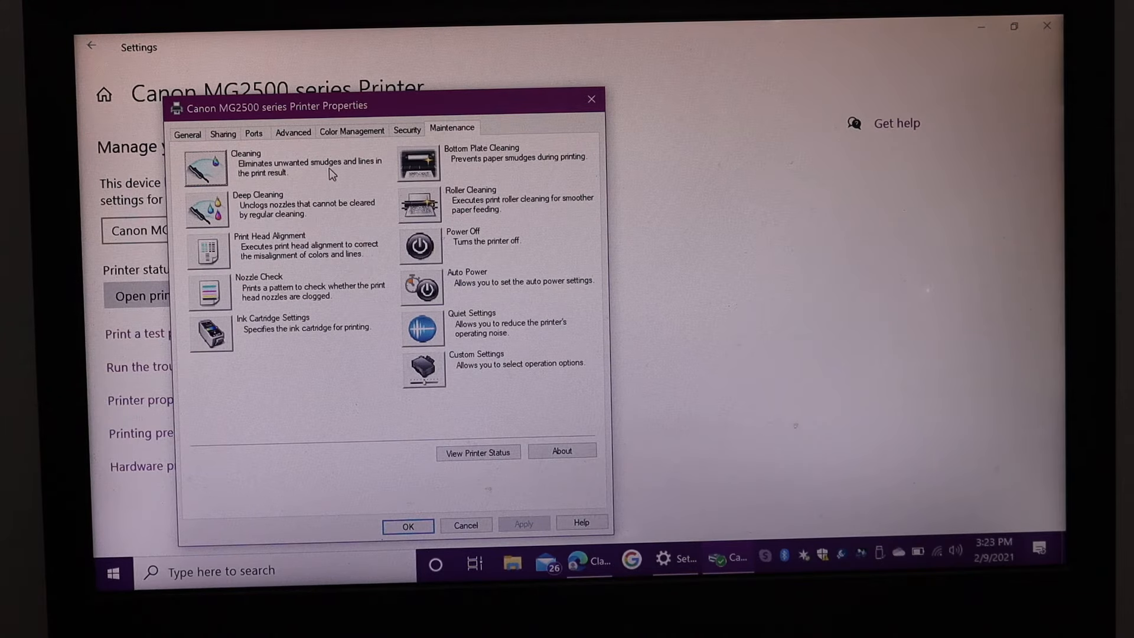
pyautogui.moveTo(304, 338)
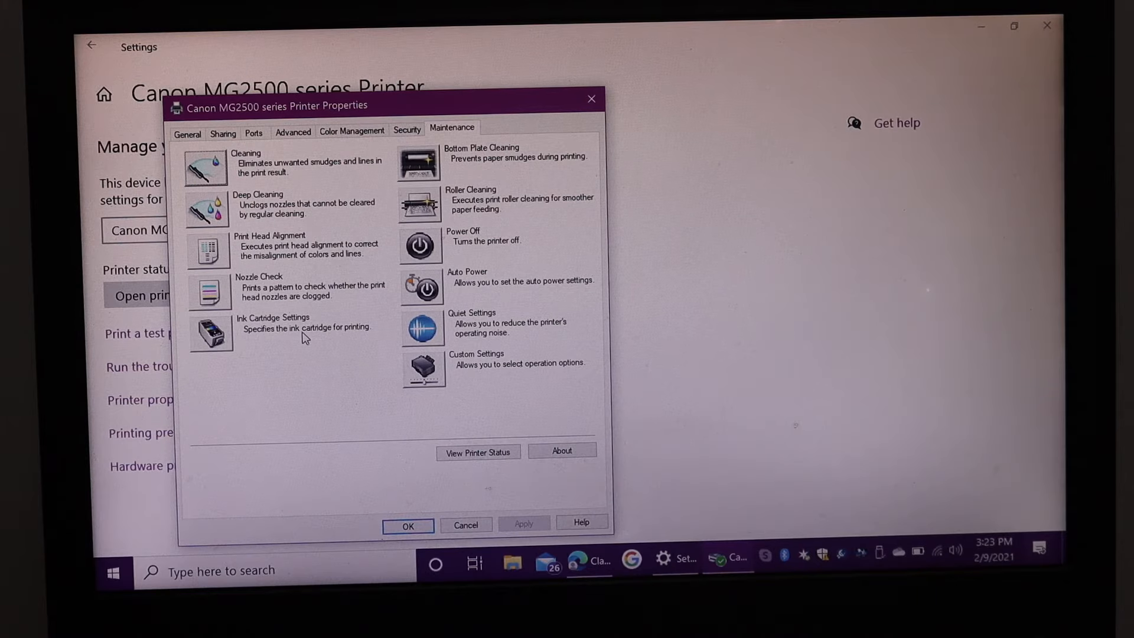
pyautogui.moveTo(289, 232)
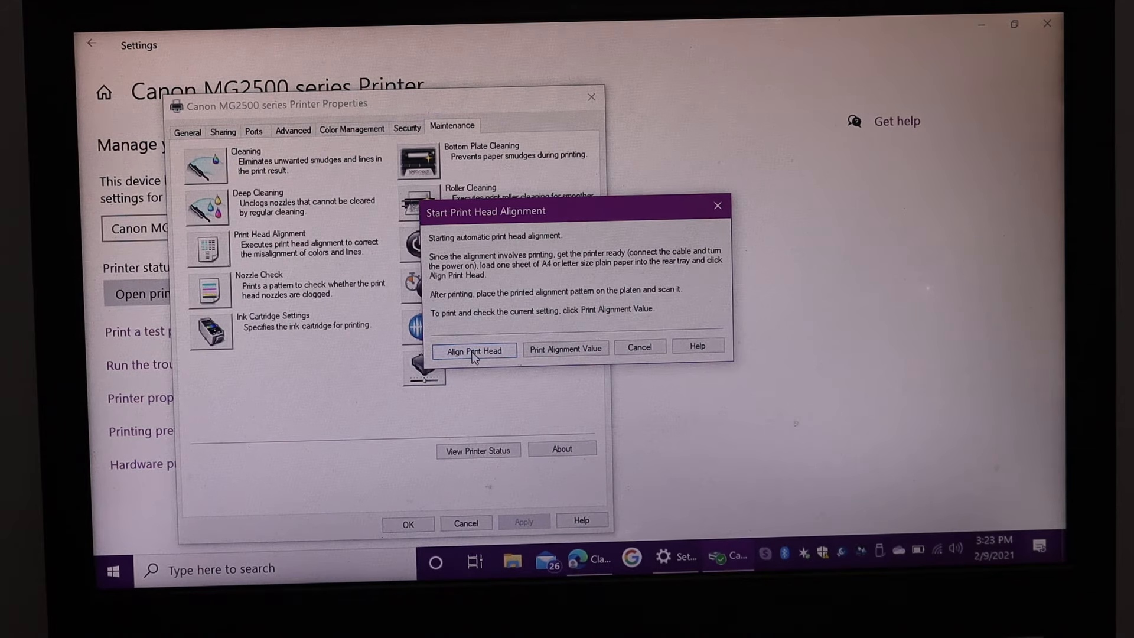
# Start the Print Head Alignment routine on the Canon MG2500
pyautogui.click(474, 350)
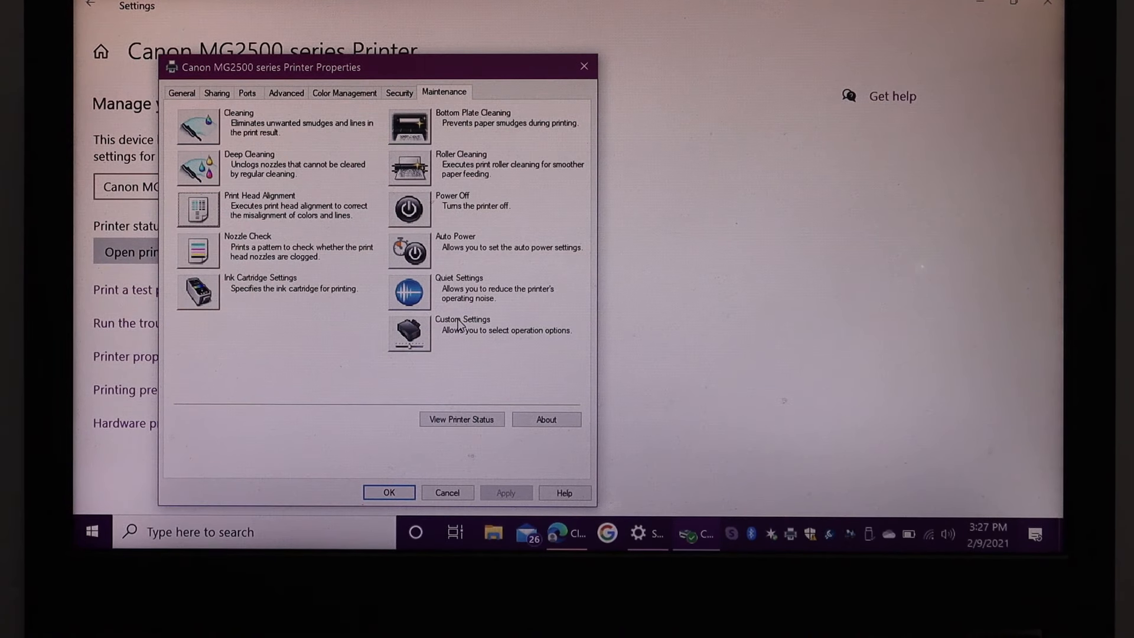
pyautogui.moveTo(409, 422)
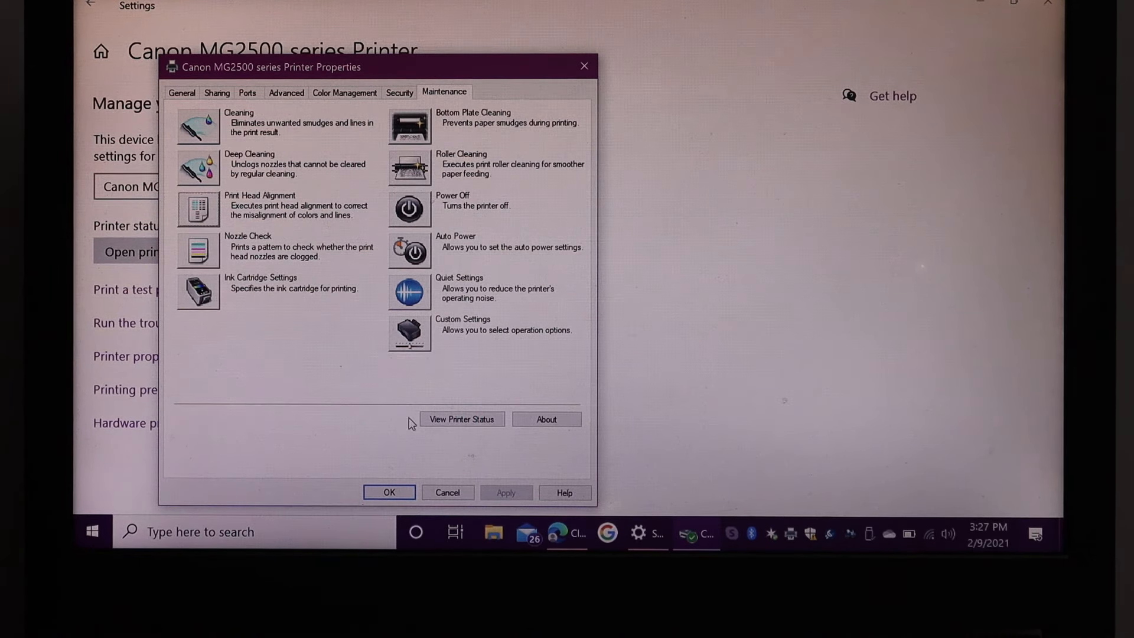